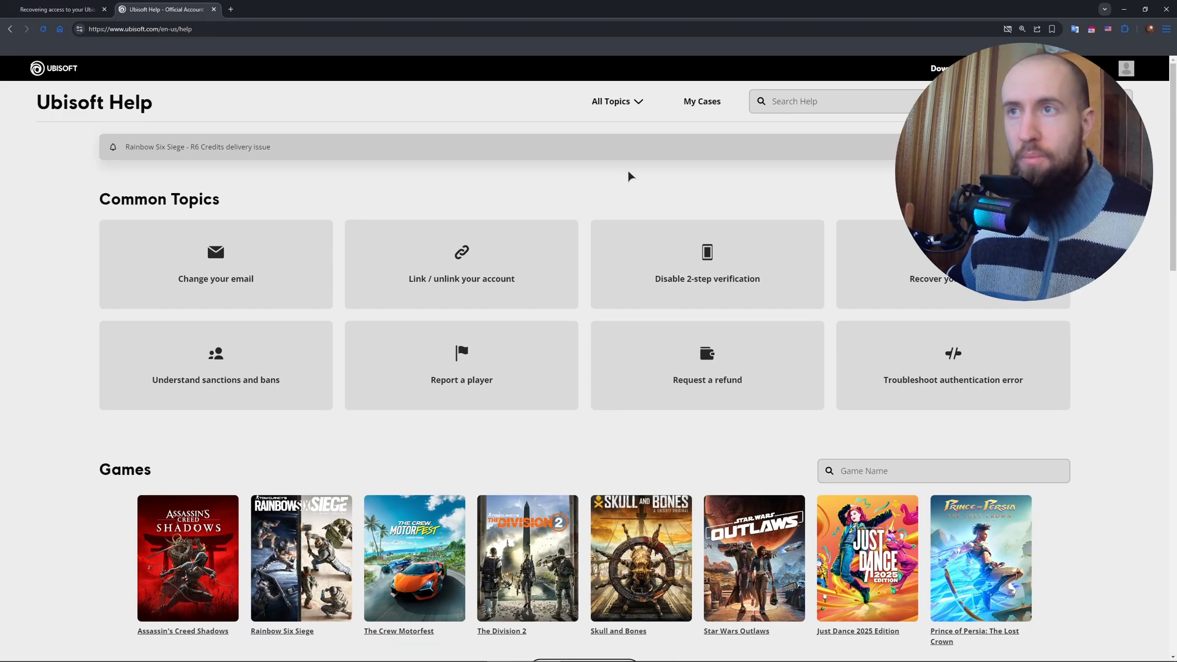
mouse_move(701, 101)
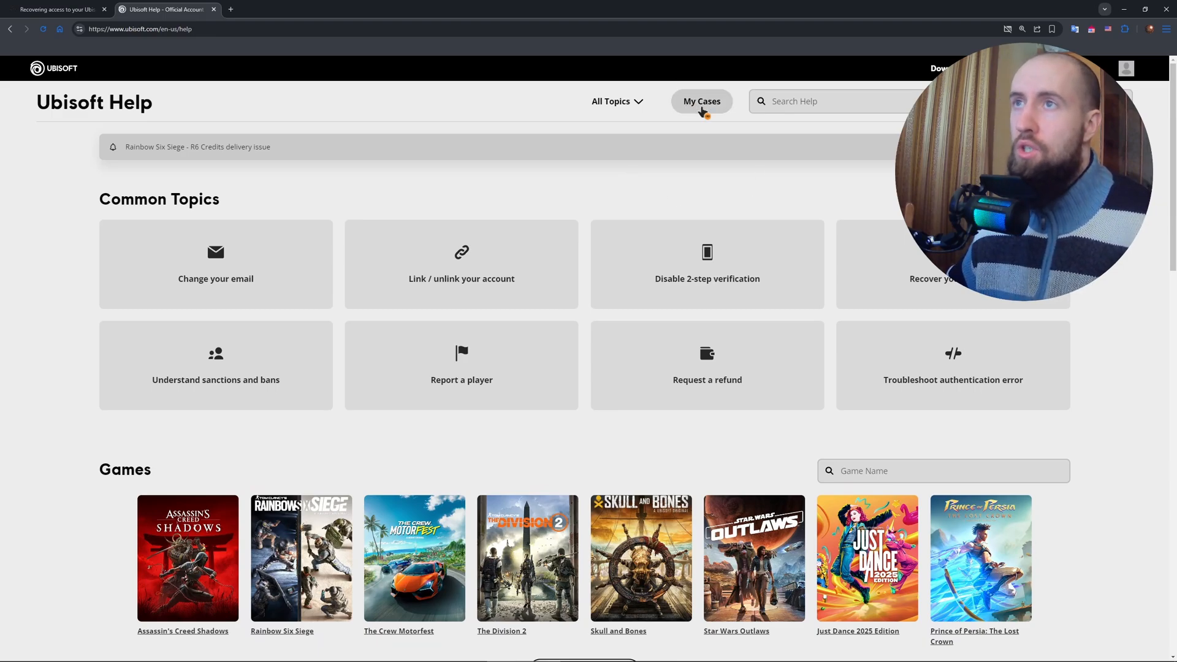
Go to the My Cases page from the Ubisoft Help header
left_click(702, 101)
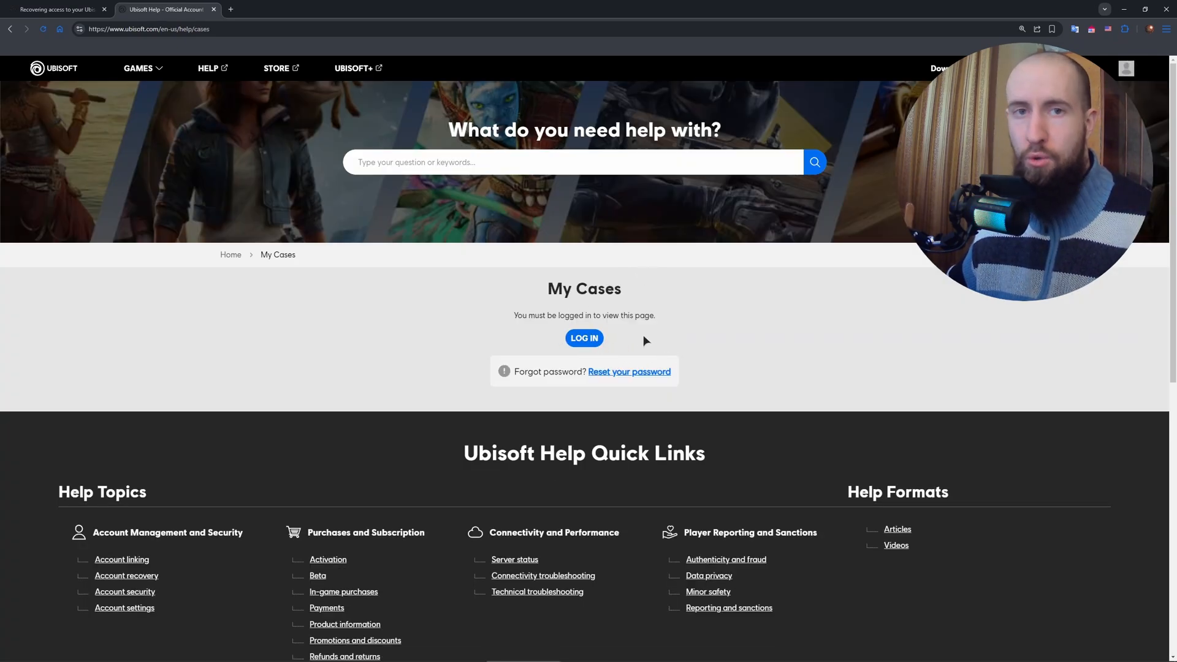
mouse_move(631, 323)
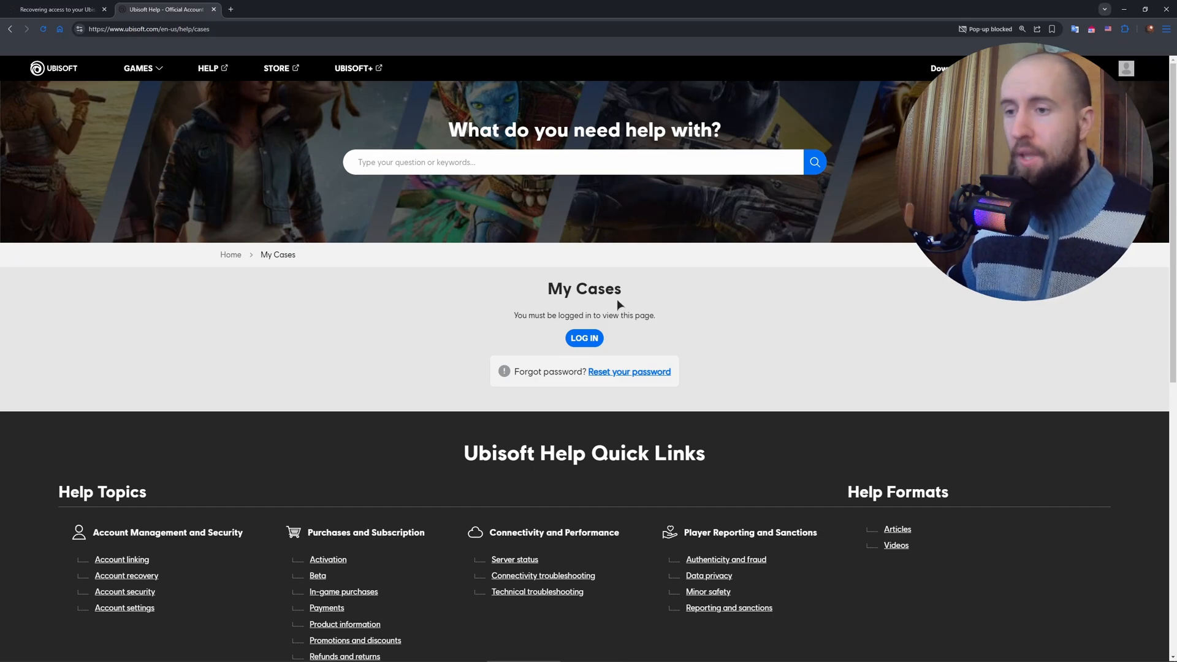
mouse_move(622, 300)
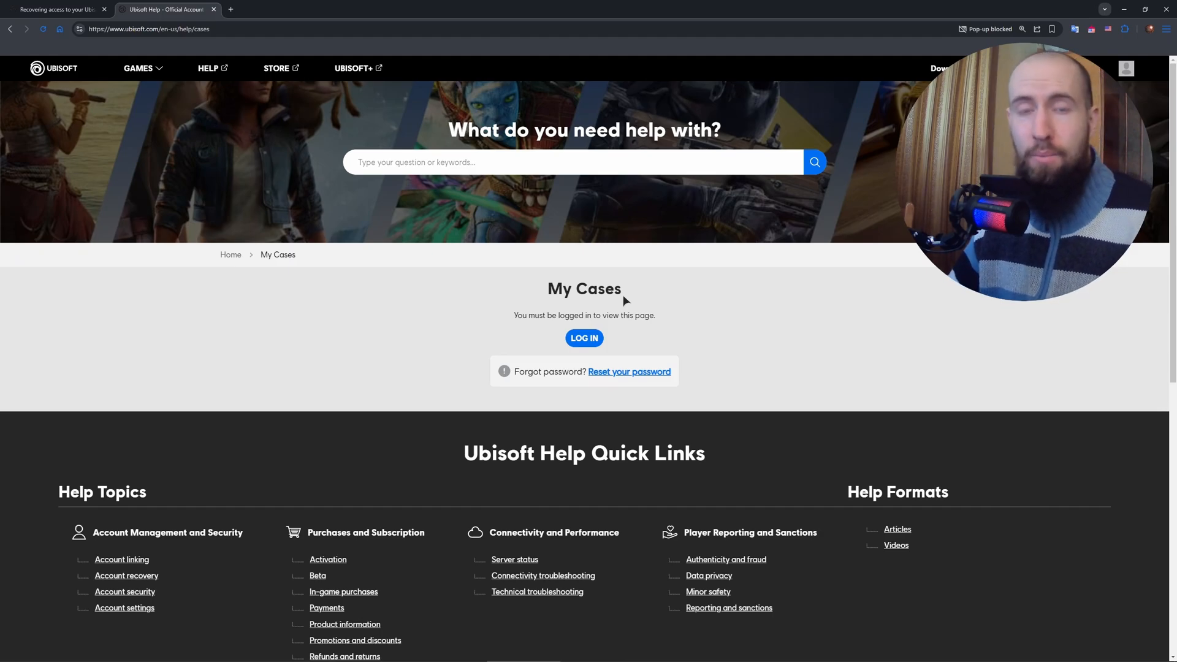